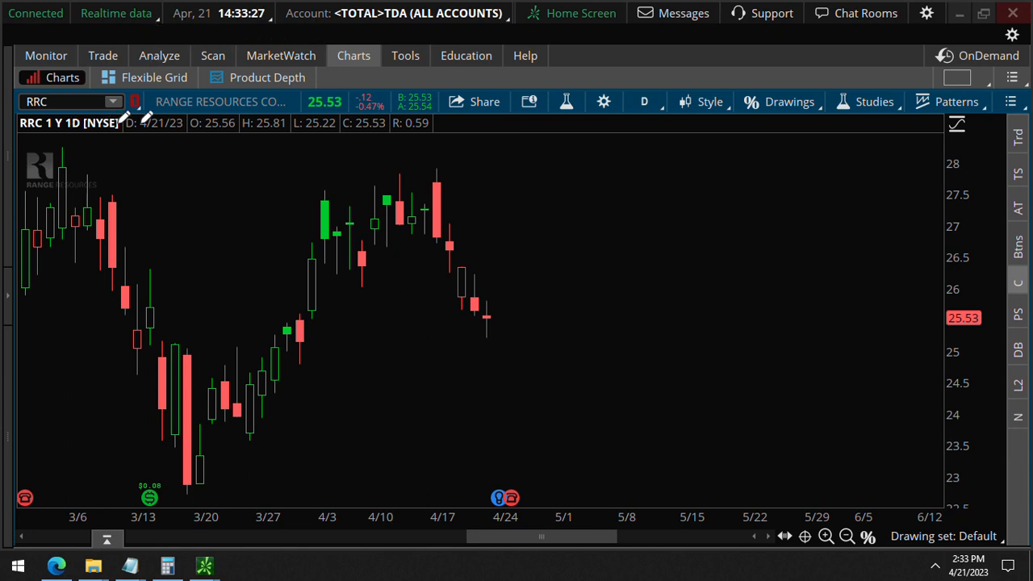
Step: Sketch marks beside the recent down candles, then bring up RRC's Options Time & Sales
left_click(64, 101)
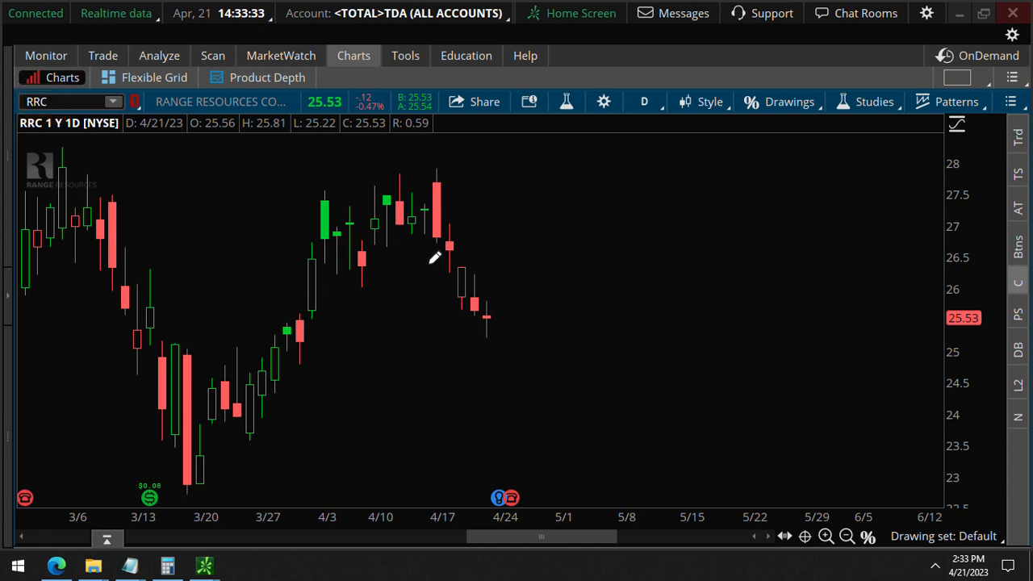
left_click_drag(420, 258, 448, 290)
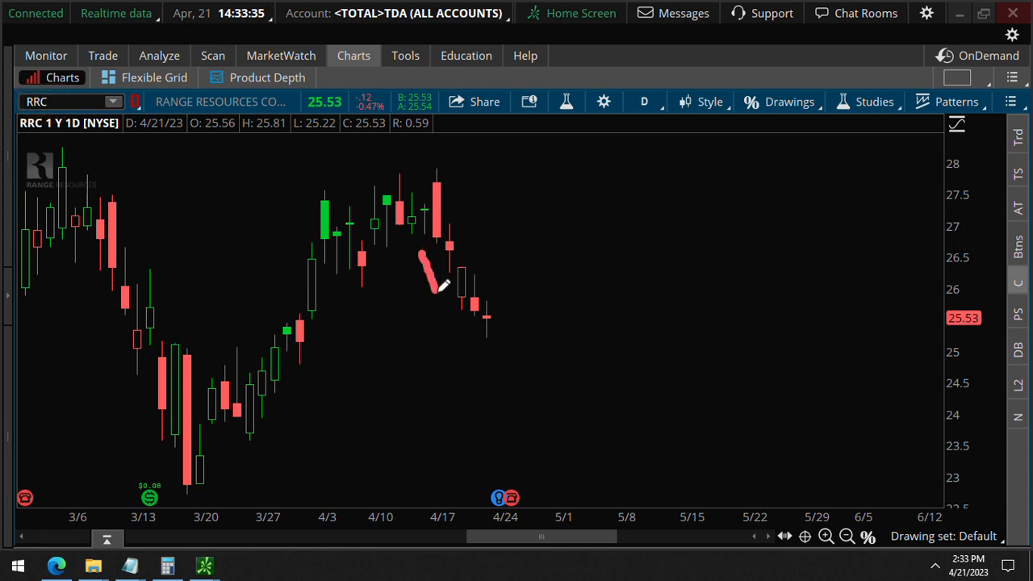
left_click_drag(424, 259, 480, 359)
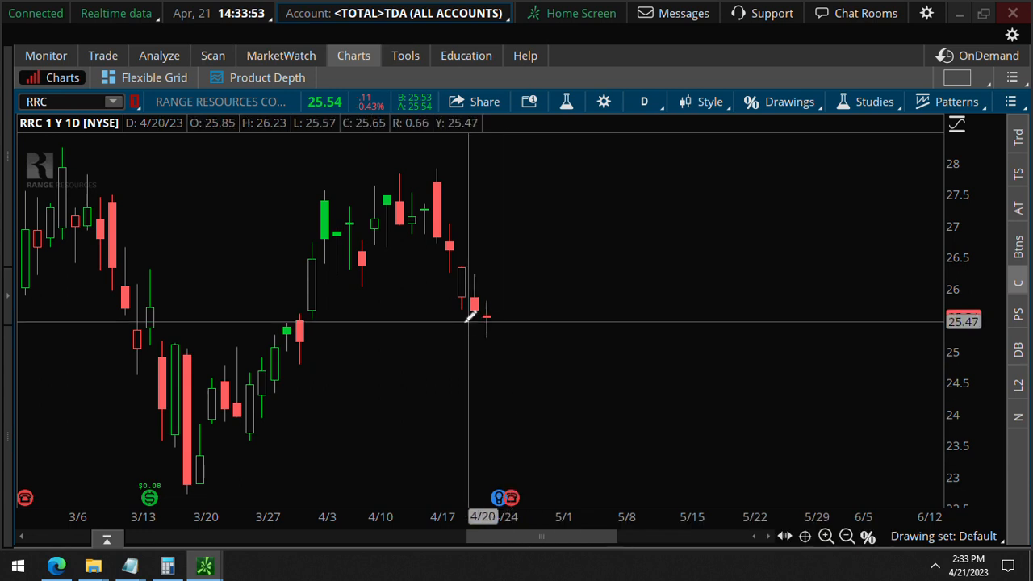
mouse_move(456, 348)
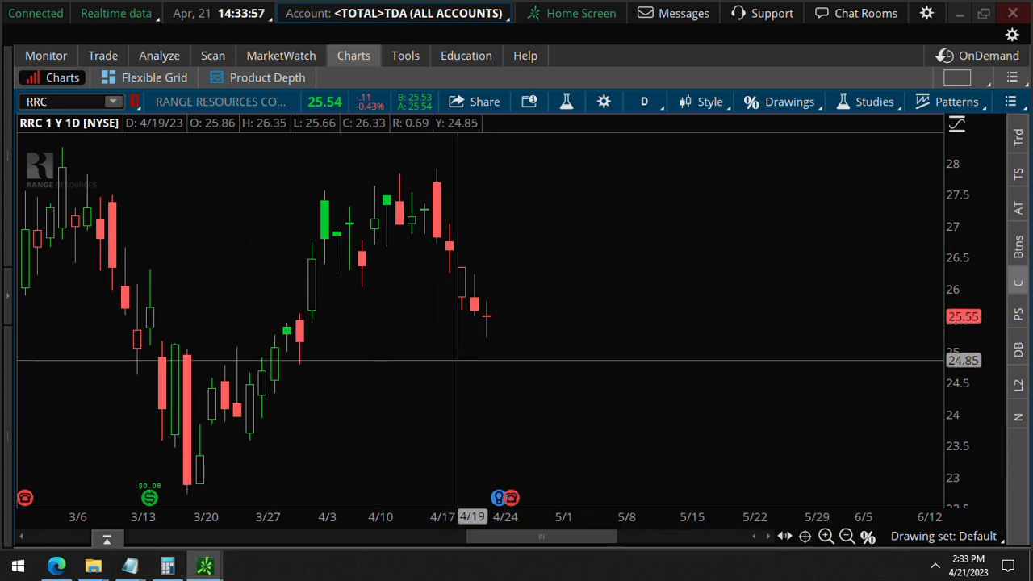
left_click(102, 55)
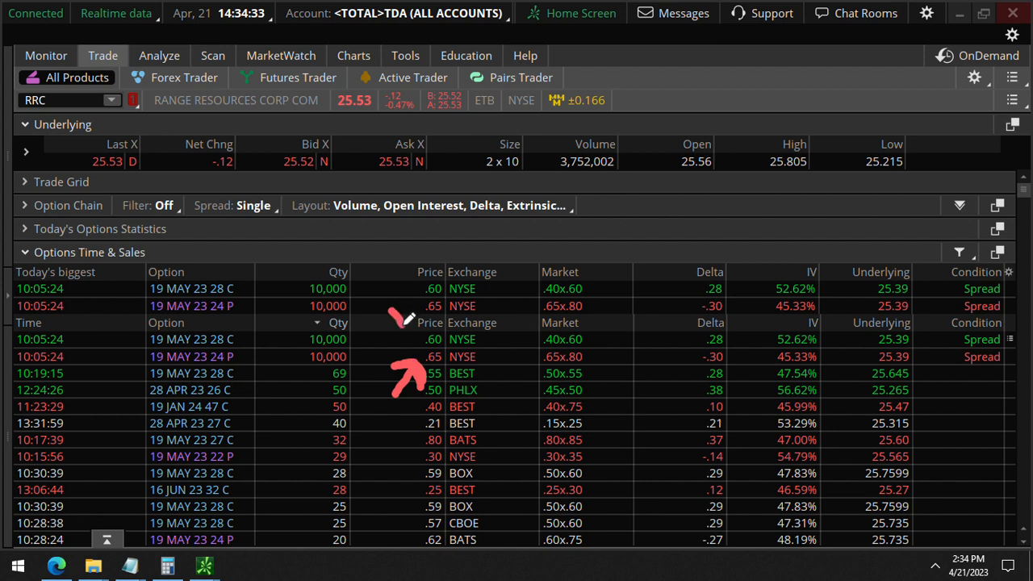
mouse_move(404, 331)
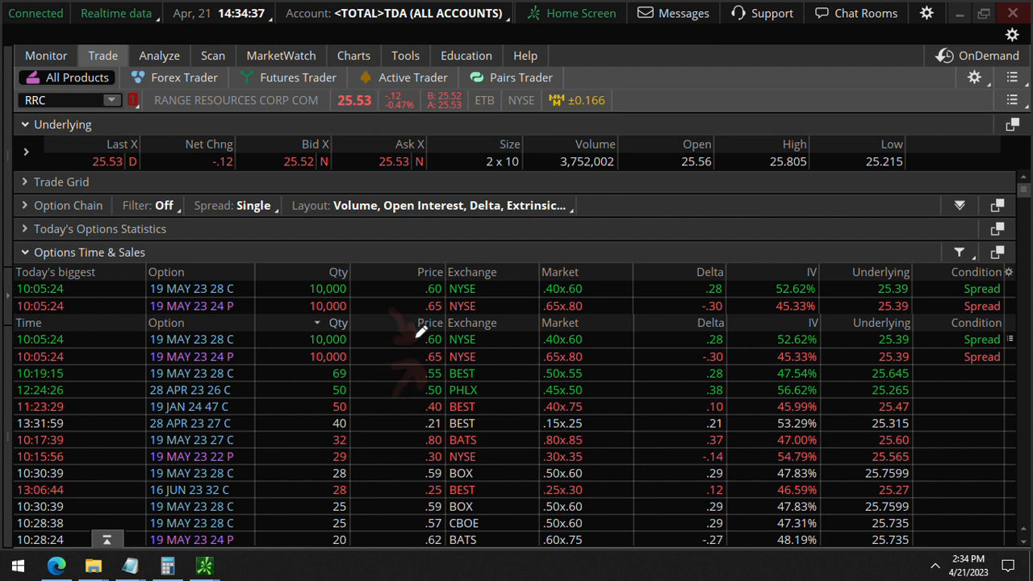
mouse_move(407, 330)
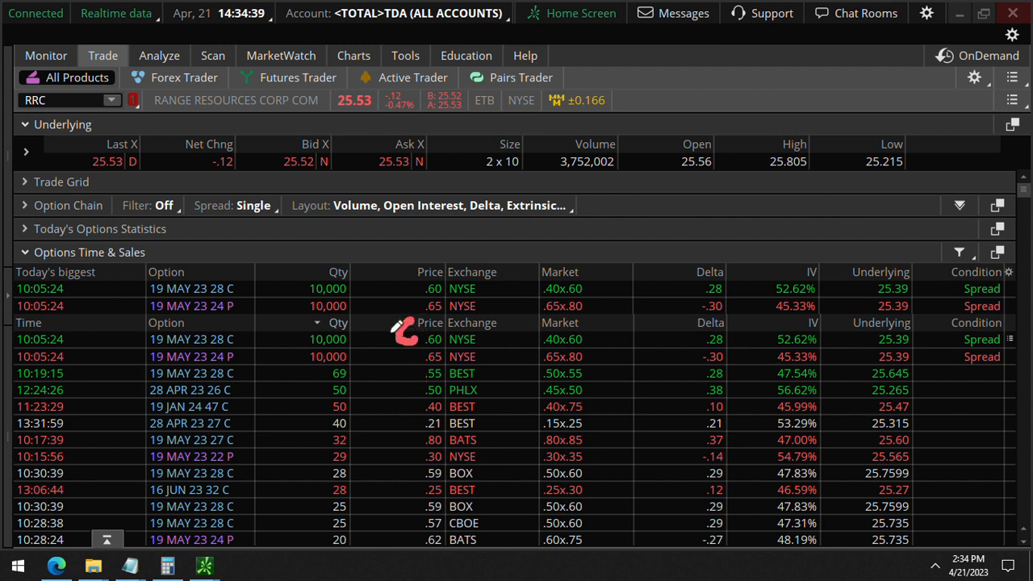
mouse_move(418, 382)
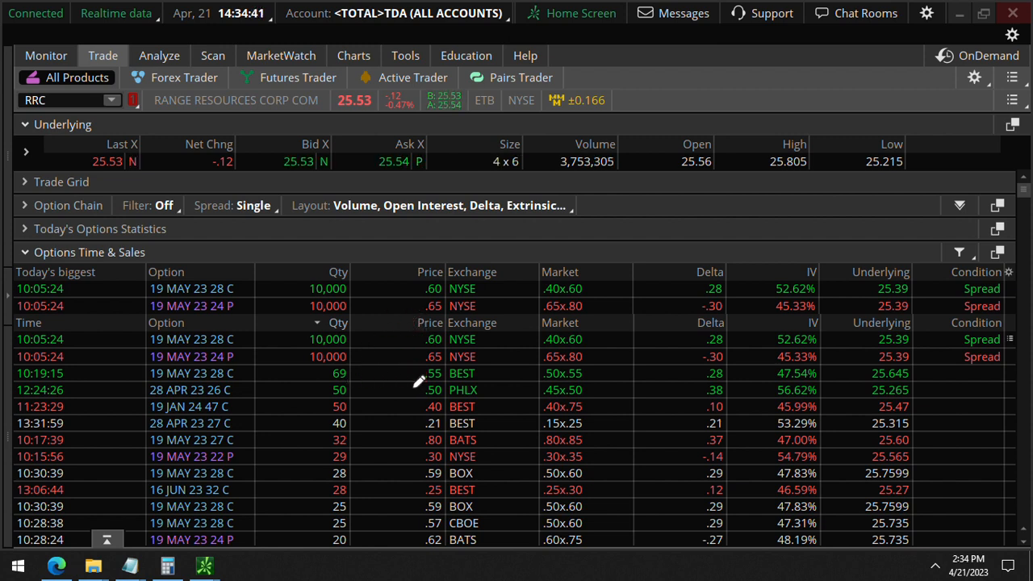
mouse_move(397, 372)
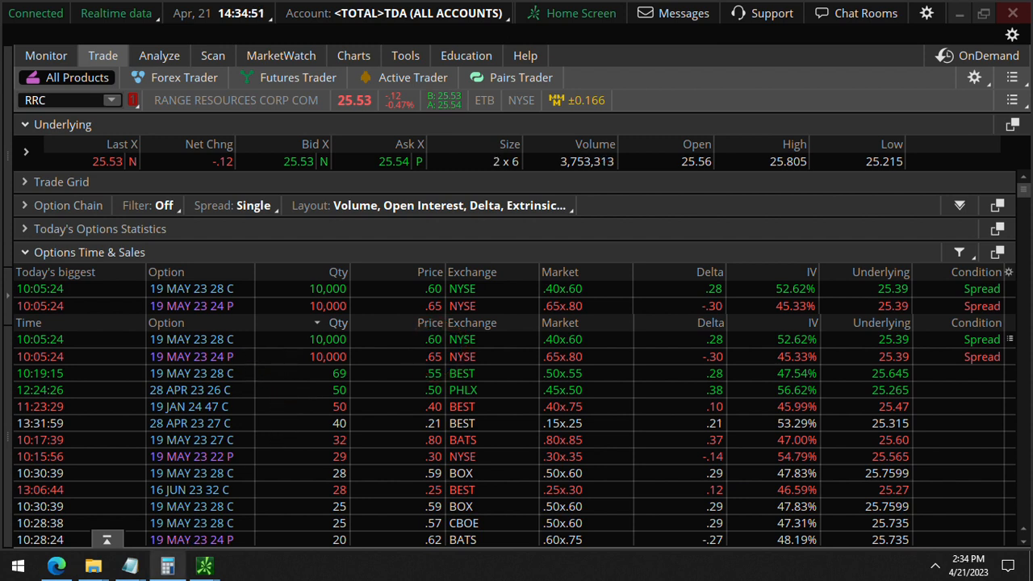
Step: Compute 2,400 × 10,000 = 24,000,000 in Calculator and close it
left_click(167, 565)
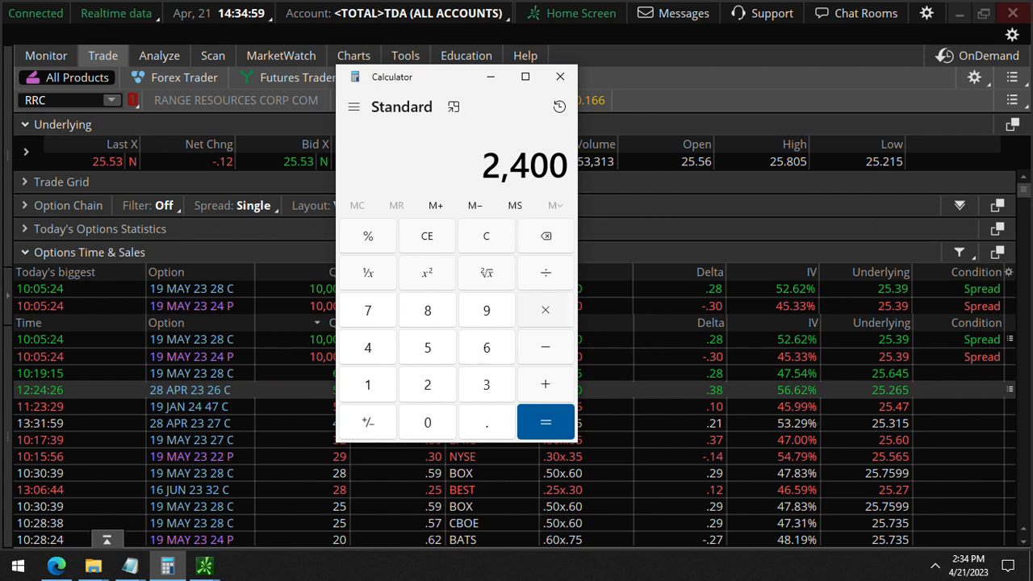
left_click(546, 309)
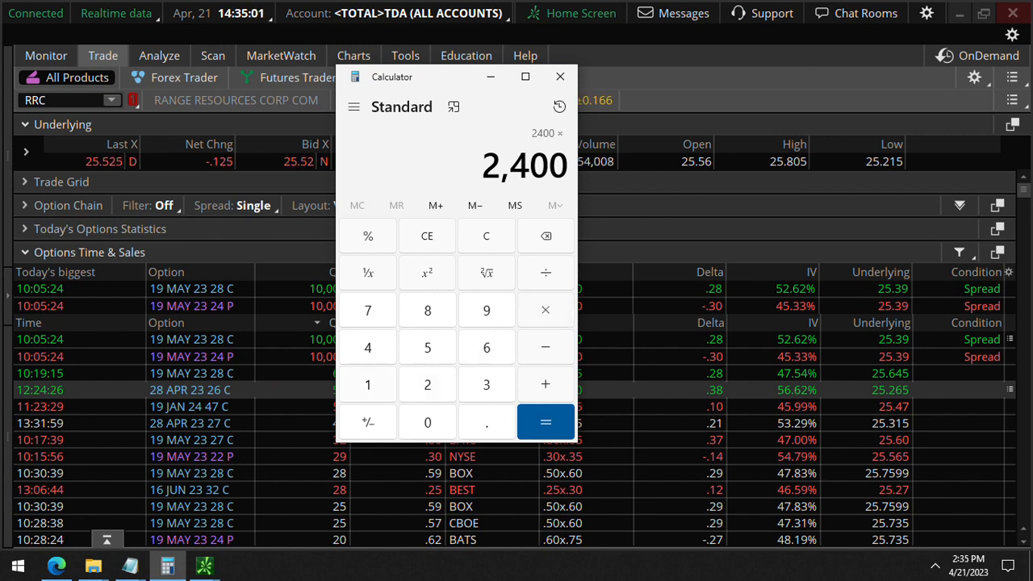
left_click(545, 422)
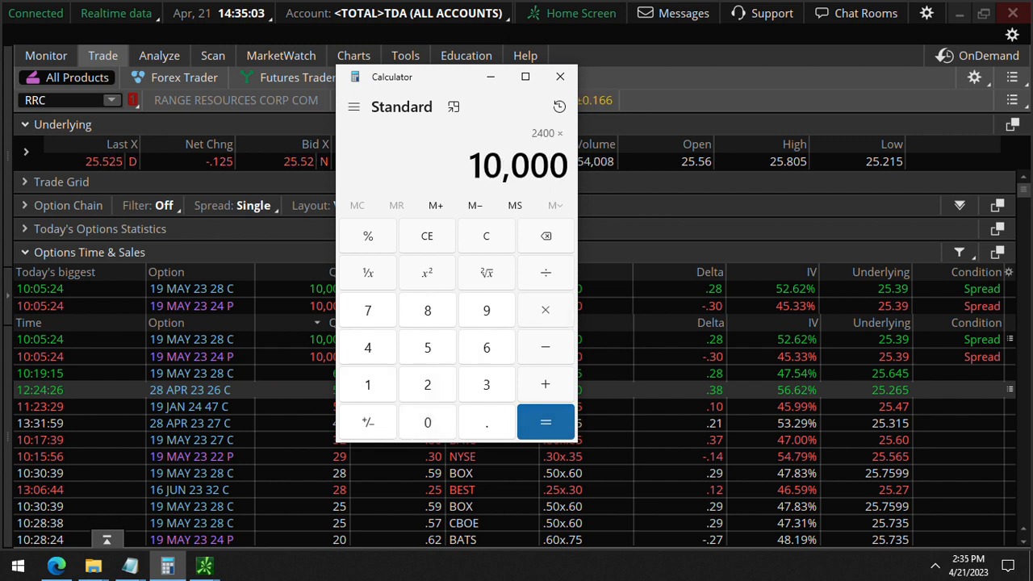
left_click(545, 422)
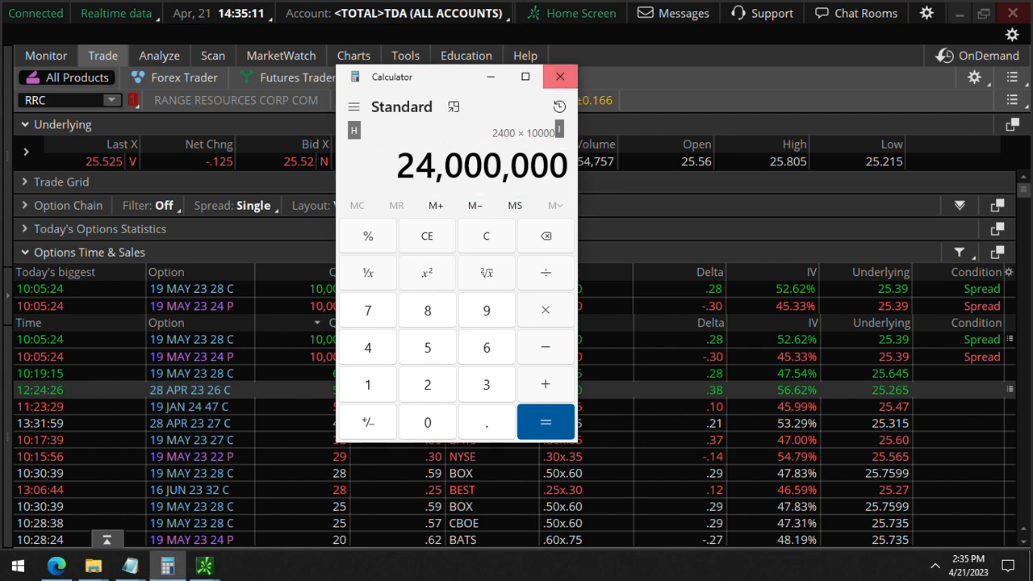
left_click(559, 76)
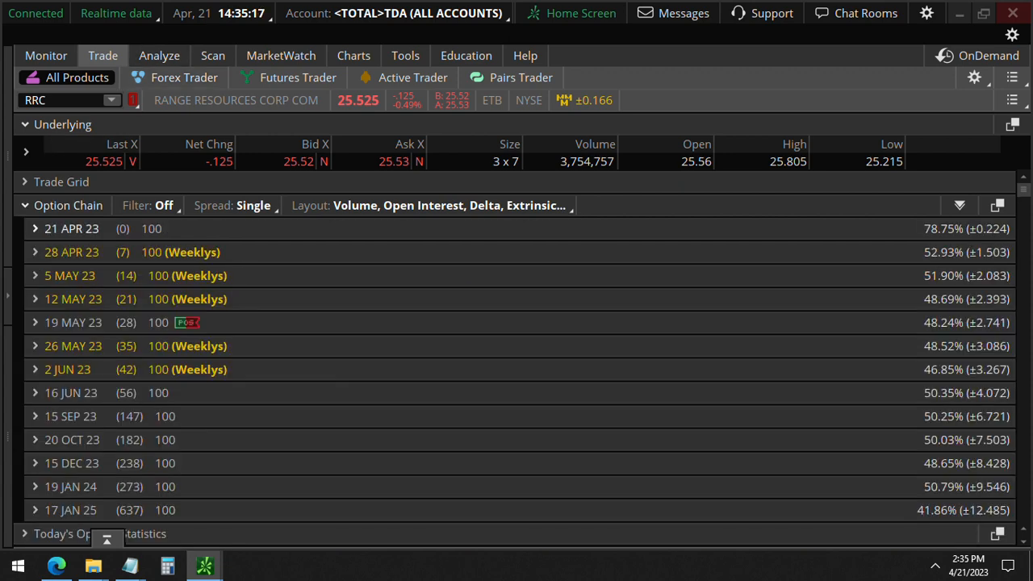
Step: Expand the 19 MAY 23 series and combine buying the 28 call with selling the 24 put
left_click(36, 322)
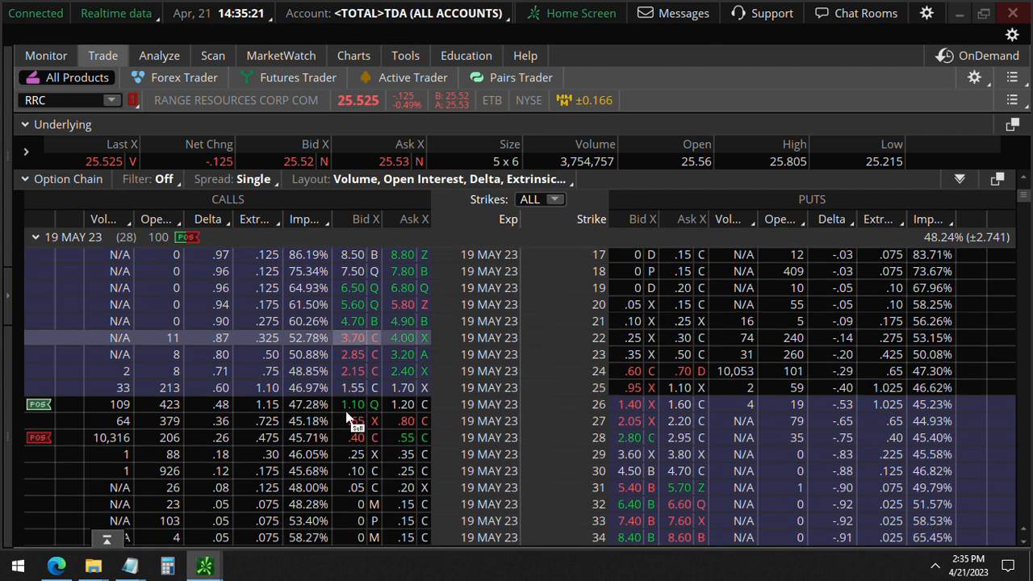
scroll("down", 3)
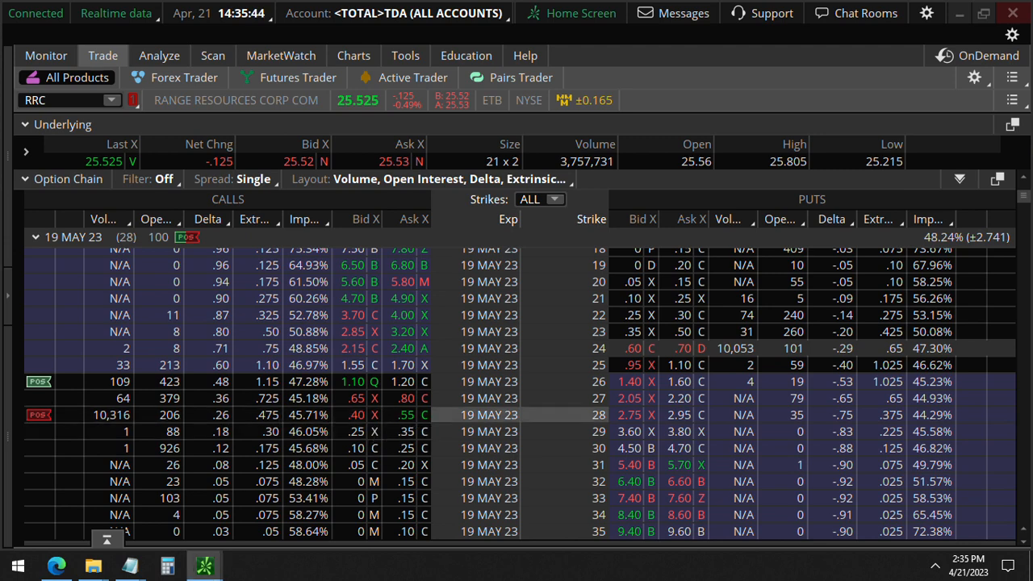
left_click(406, 414)
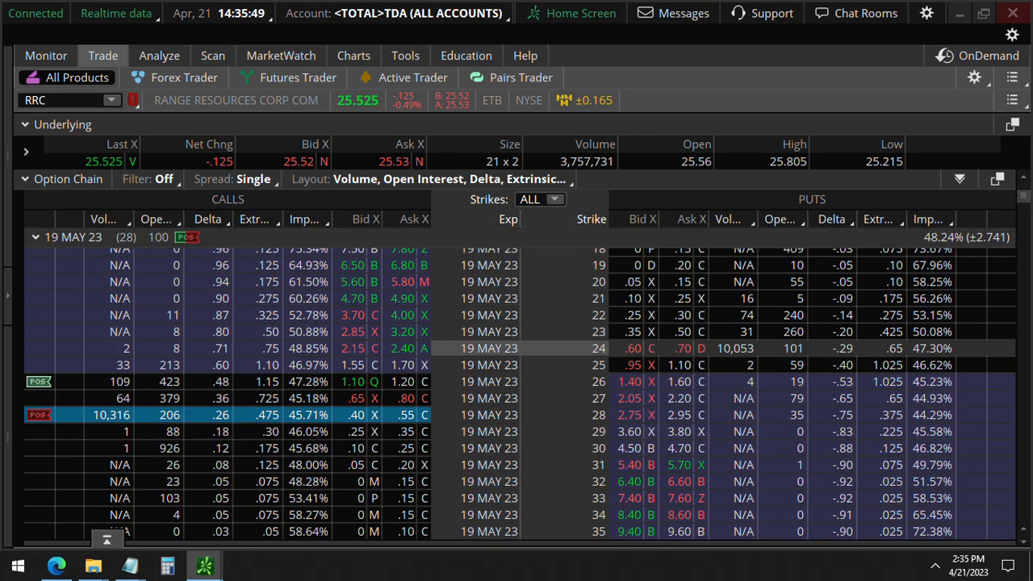
left_click(633, 347)
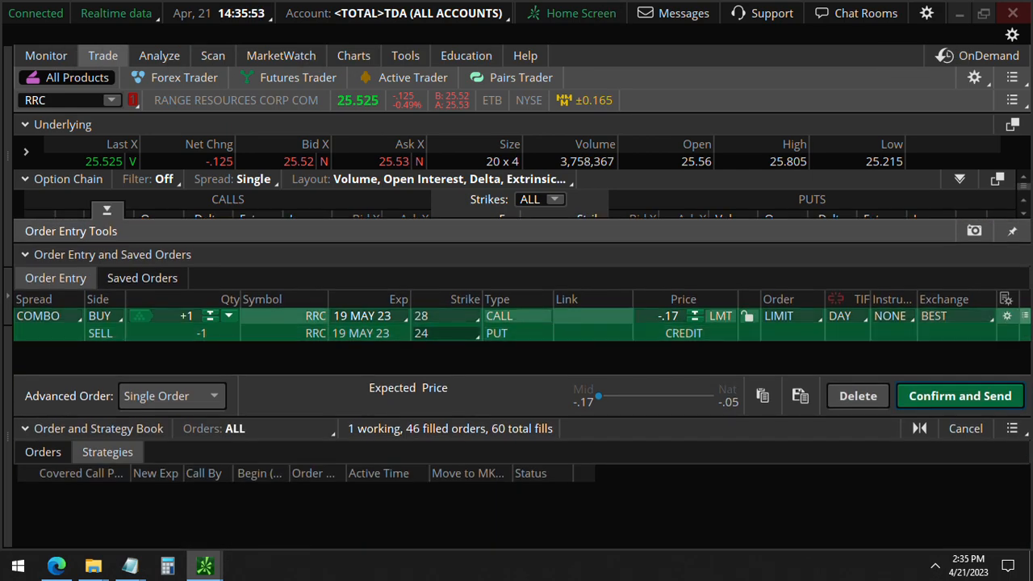
Step: Open Fundamentals to see RRC analyst ratings and Range Resources' company profile
left_click(159, 55)
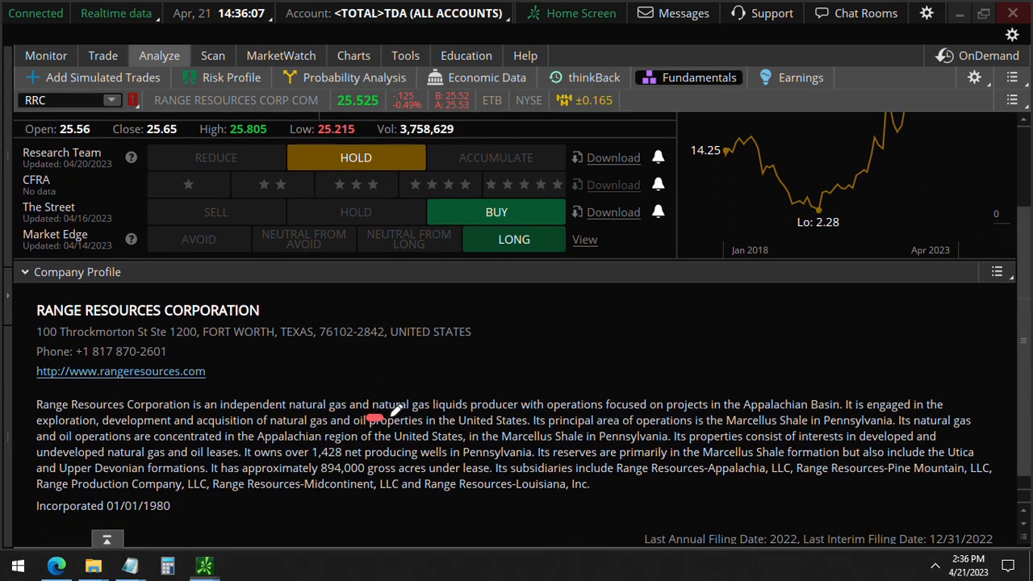
Step: Underline the oil properties text, then view the 28 call / 24 put combo's Risk Profile
left_click_drag(372, 419, 480, 419)
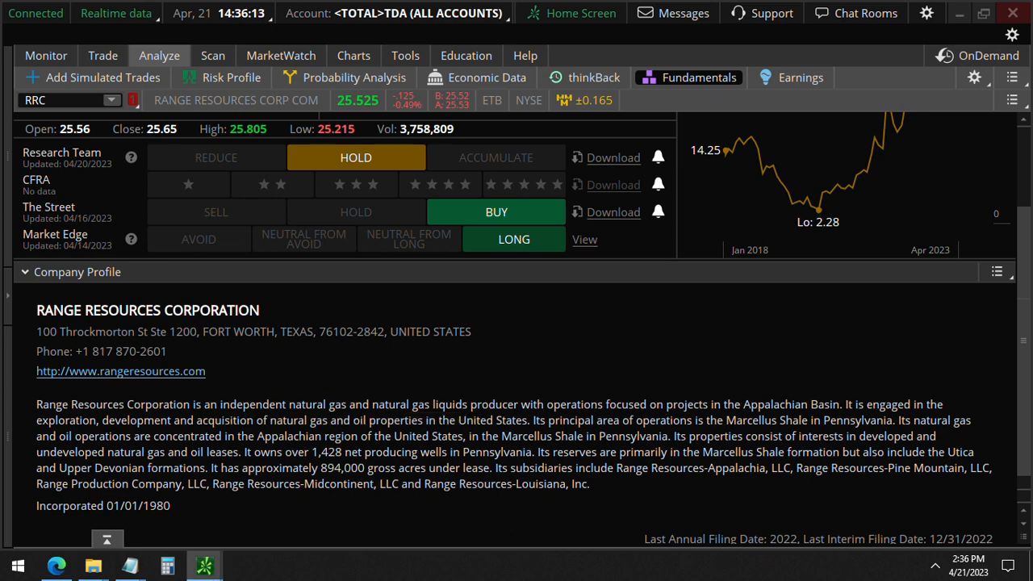
left_click(221, 77)
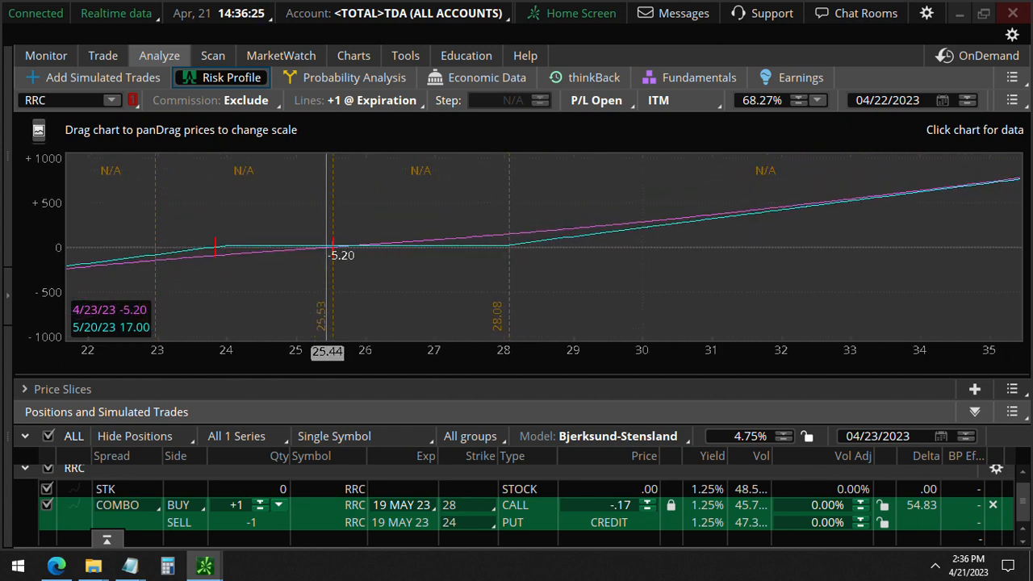
Step: Read the combo's P/L at lower prices on the graph, then go back to Charts
left_click_drag(330, 301, 625, 246)
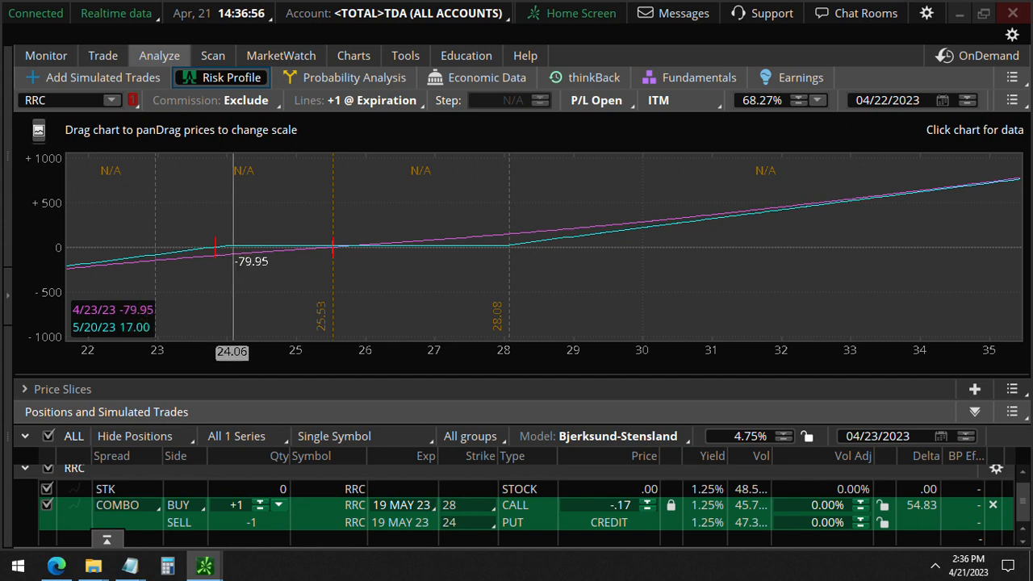
left_click(353, 55)
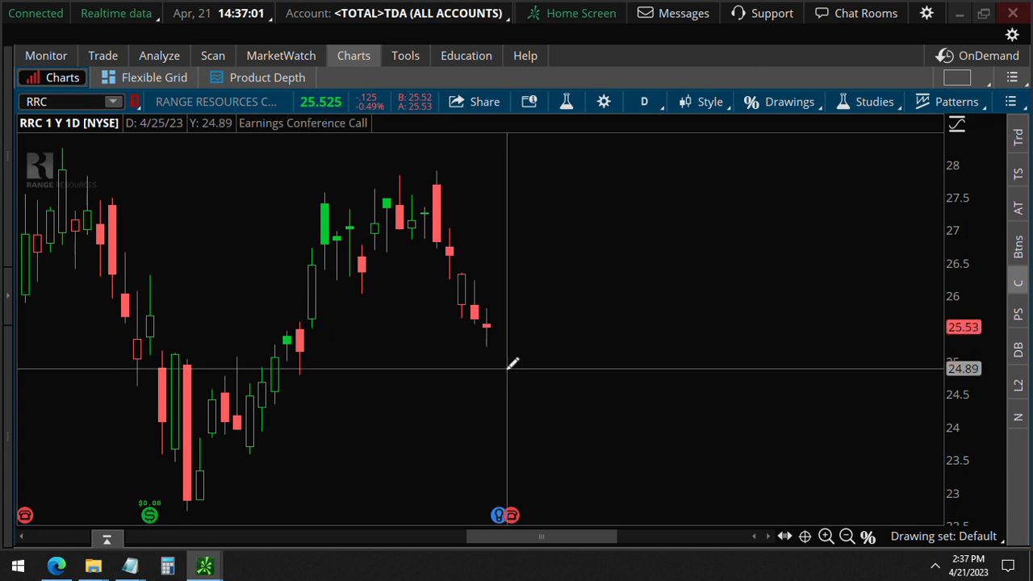
mouse_move(521, 428)
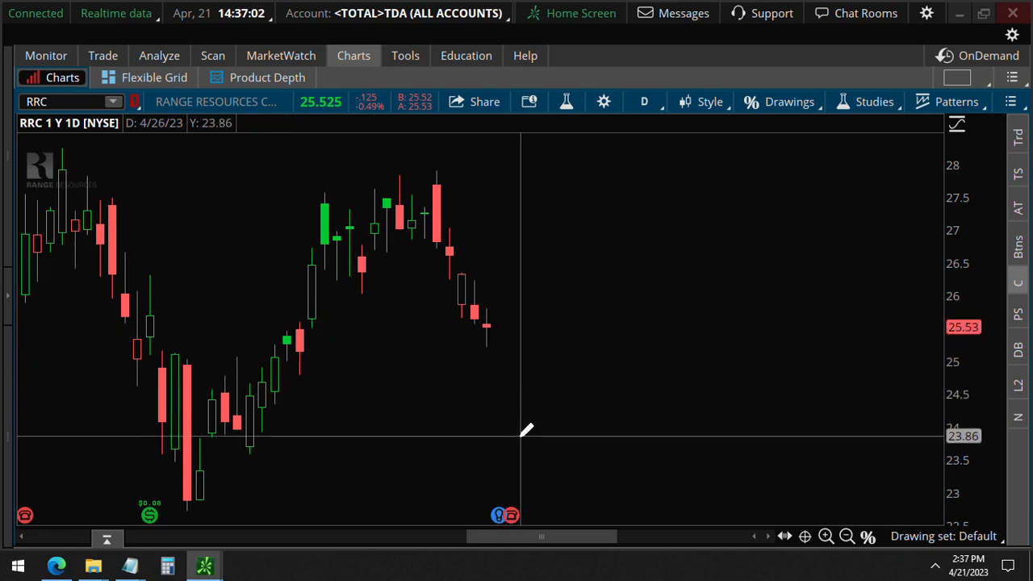
Step: Draw a thick horizontal support line near 24 on the daily chart
left_click_drag(462, 434, 612, 433)
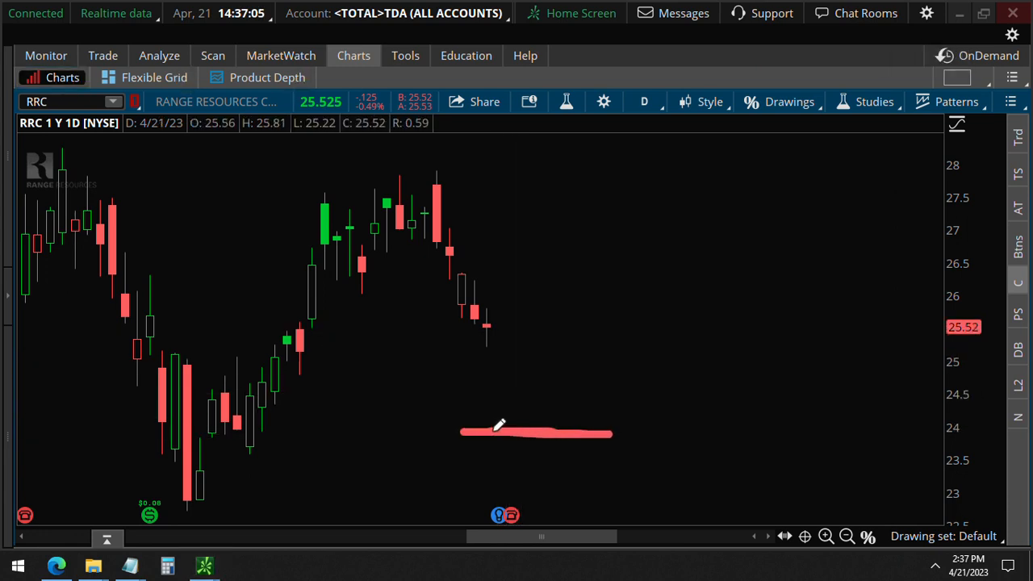
left_click_drag(501, 426, 641, 433)
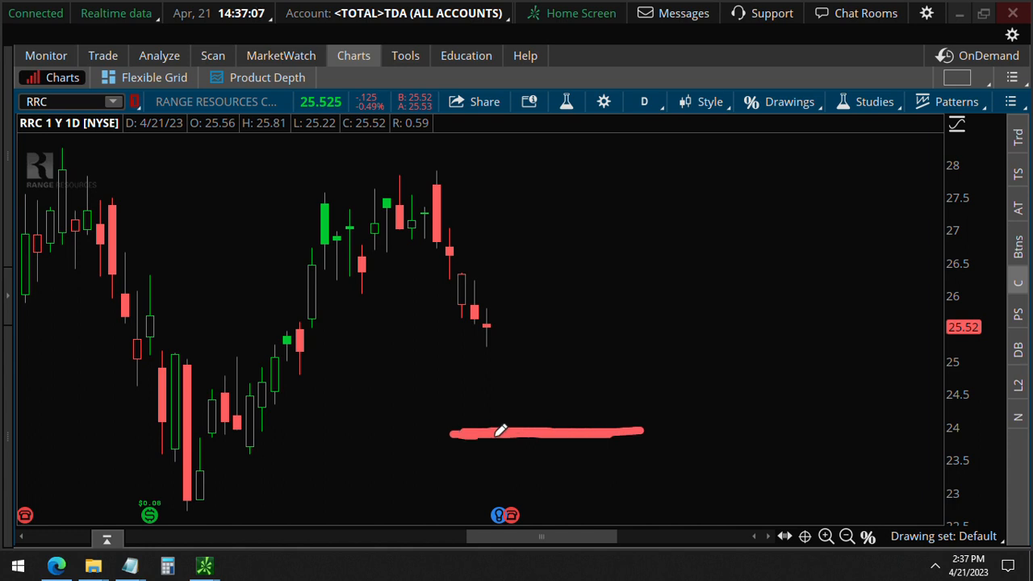
left_click_drag(500, 432, 641, 428)
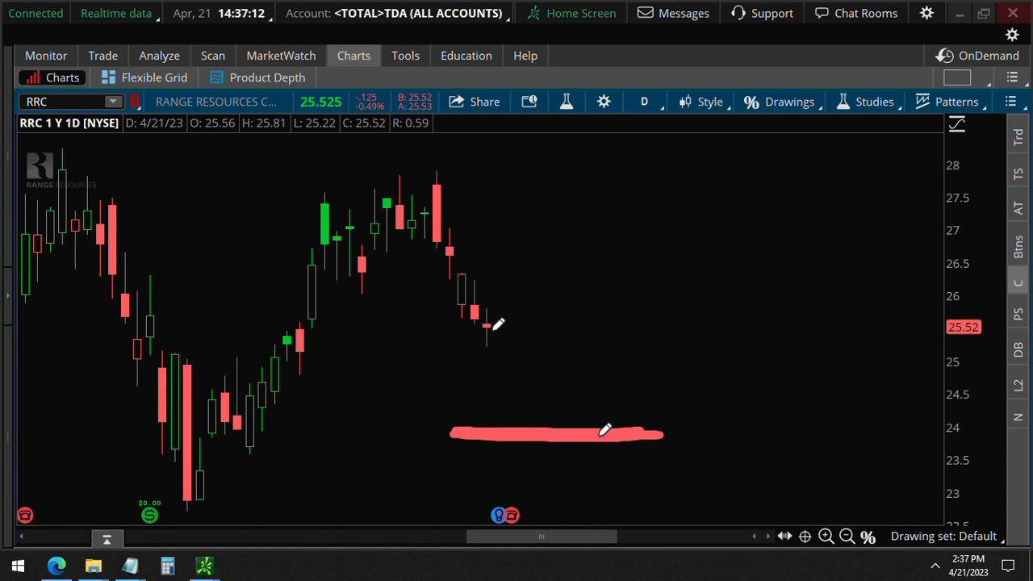
Step: Sketch two upward bullish arrows rising from the latest candle
left_click_drag(492, 331, 669, 162)
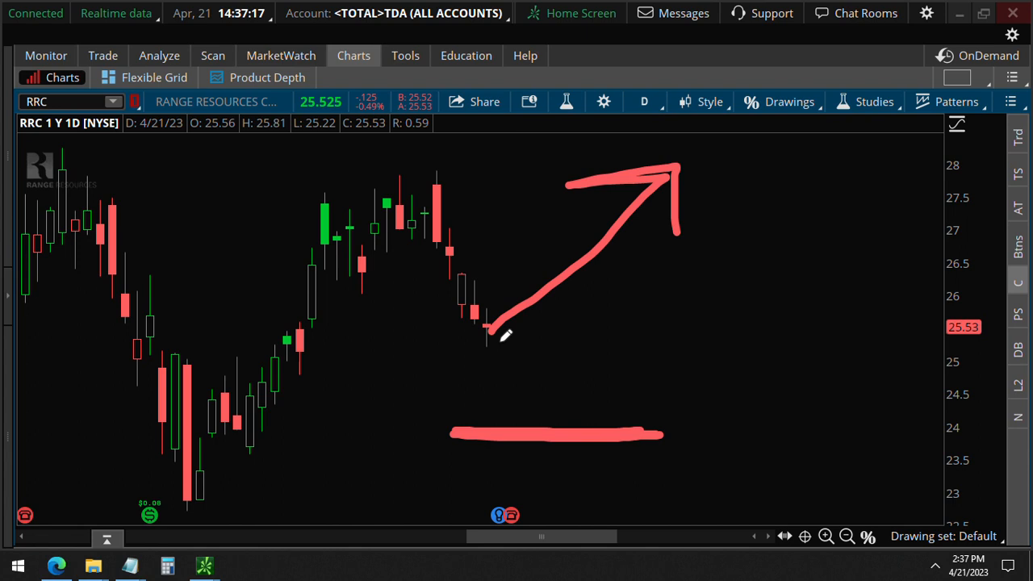
left_click_drag(489, 339, 597, 412)
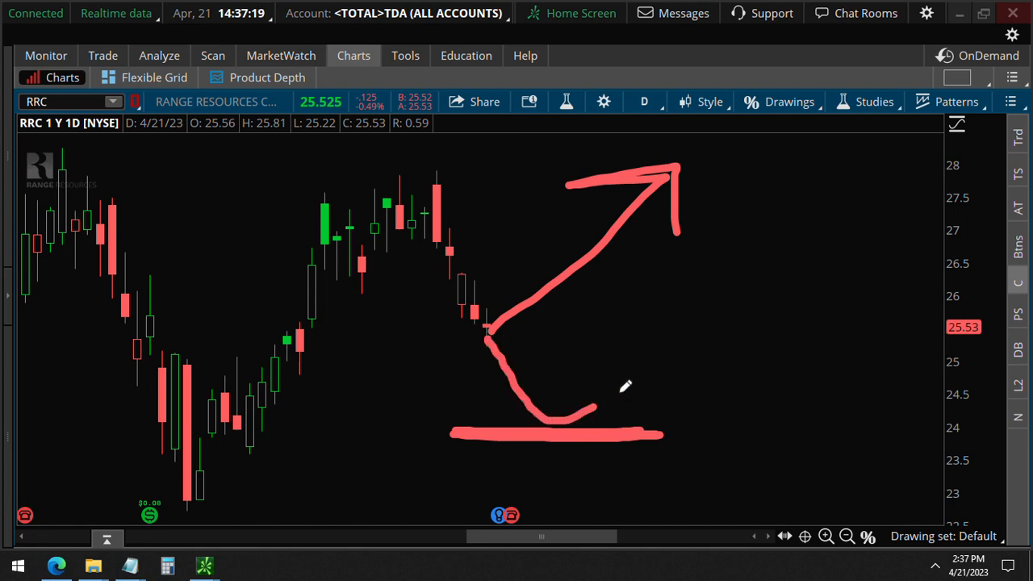
left_click_drag(564, 411, 778, 263)
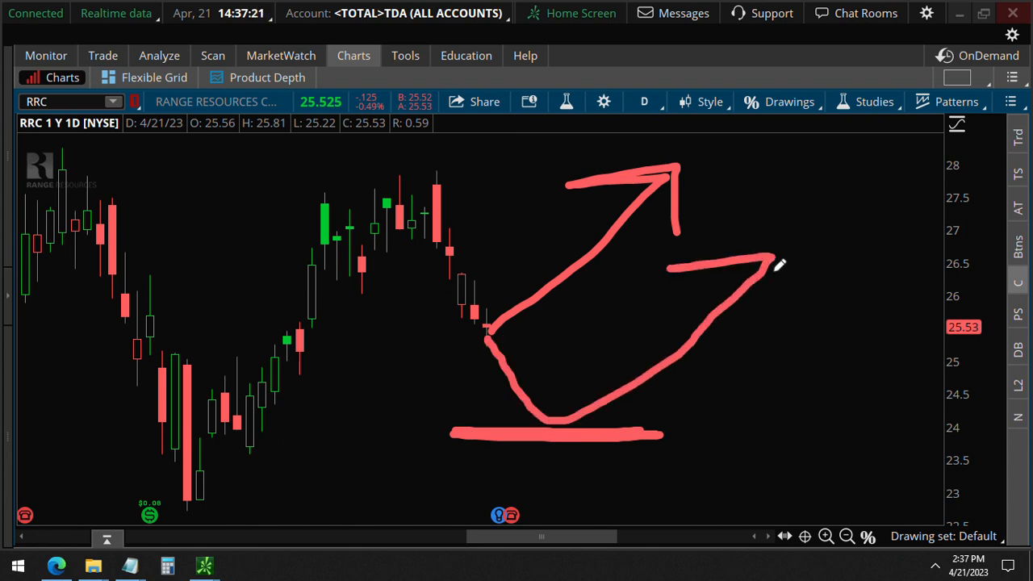
left_click_drag(770, 262, 762, 343)
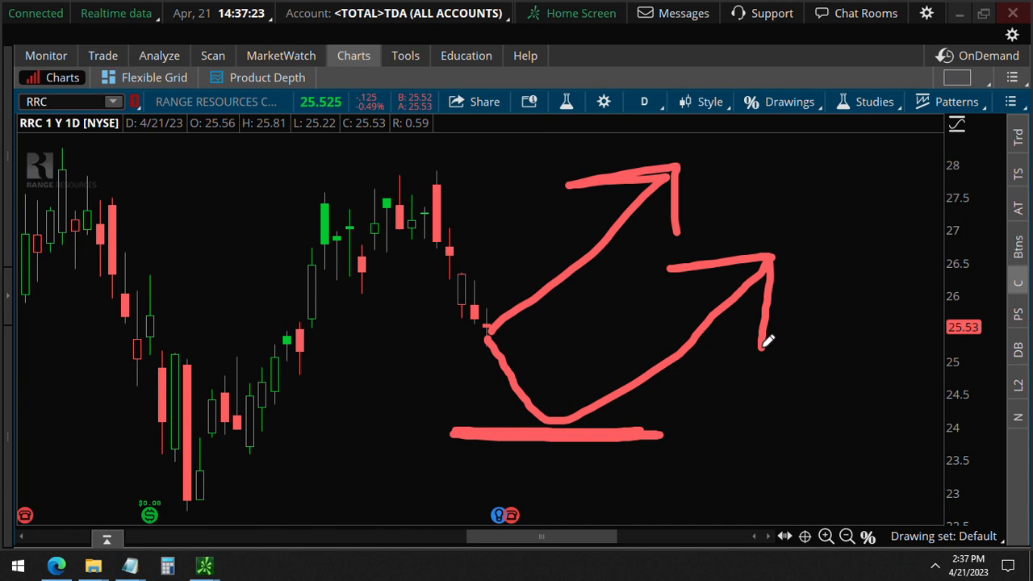
mouse_move(150, 143)
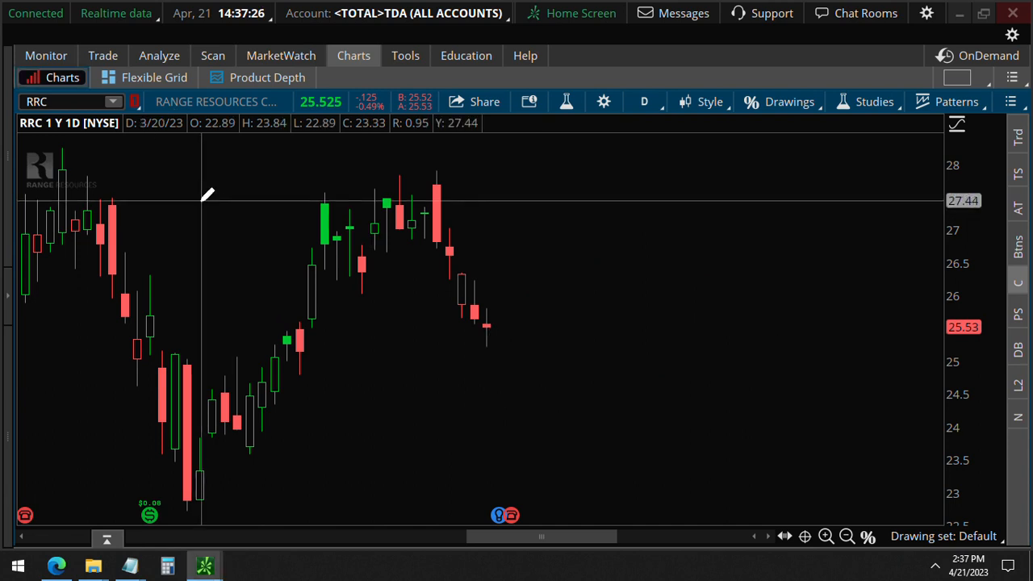
Step: Stage the 19 MAY 23 26/28 call vertical from the 26 call and send it to analysis
left_click(102, 55)
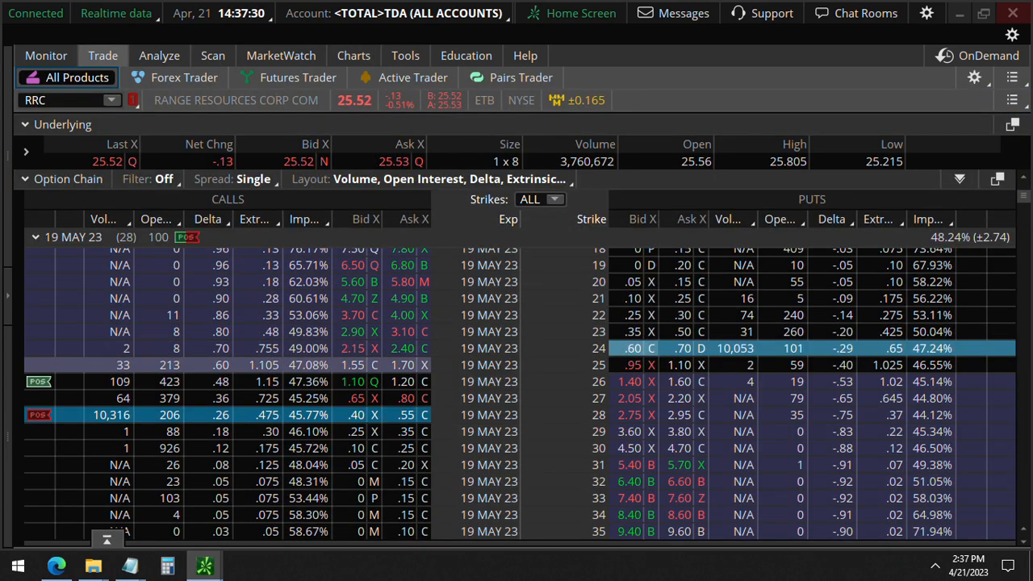
mouse_move(407, 387)
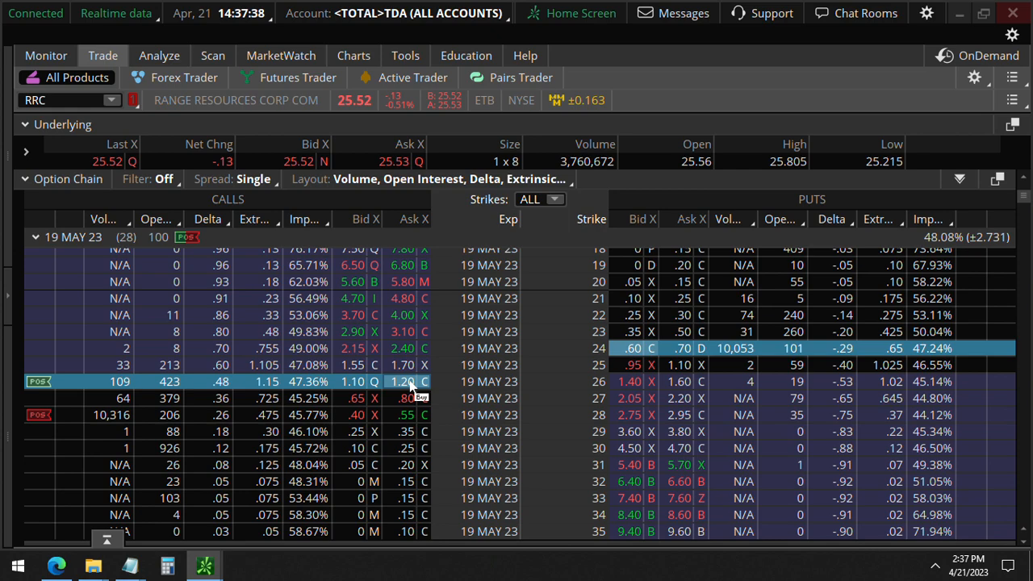
left_click(402, 381)
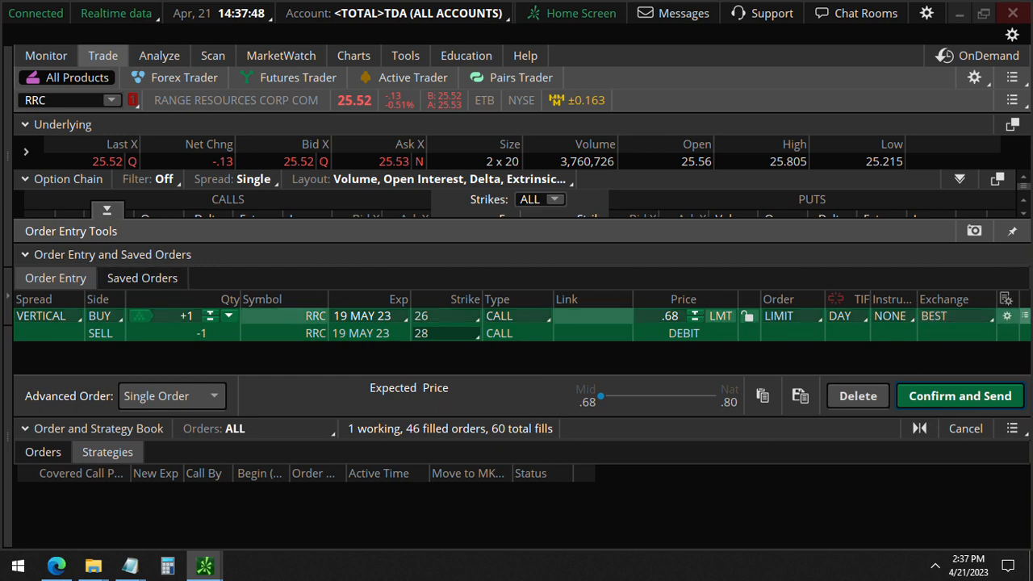
left_click(159, 55)
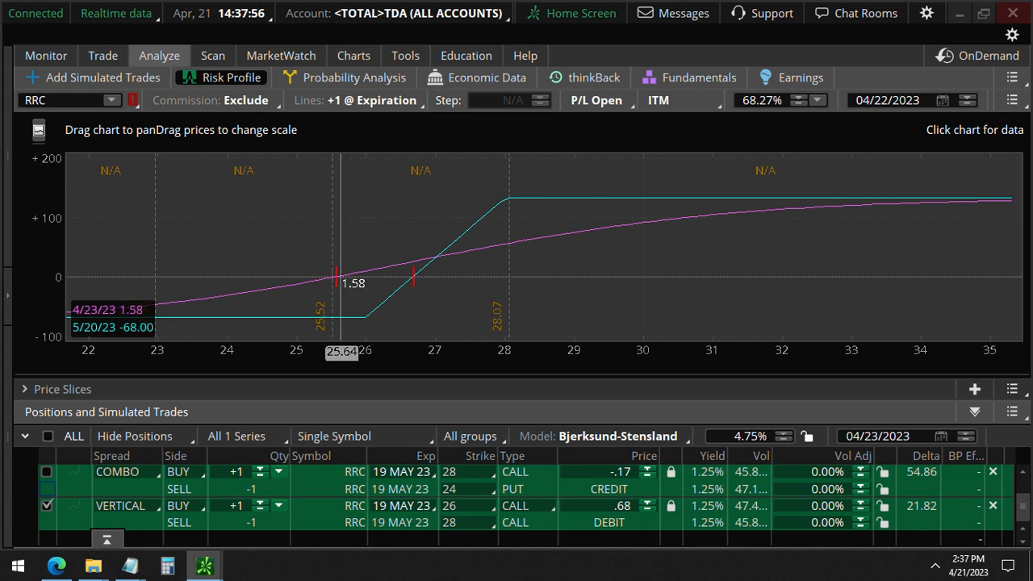
Step: Explore the vertical's P/L graph, toggle the Price Slices table, and return to Charts
left_click_drag(343, 282, 354, 283)
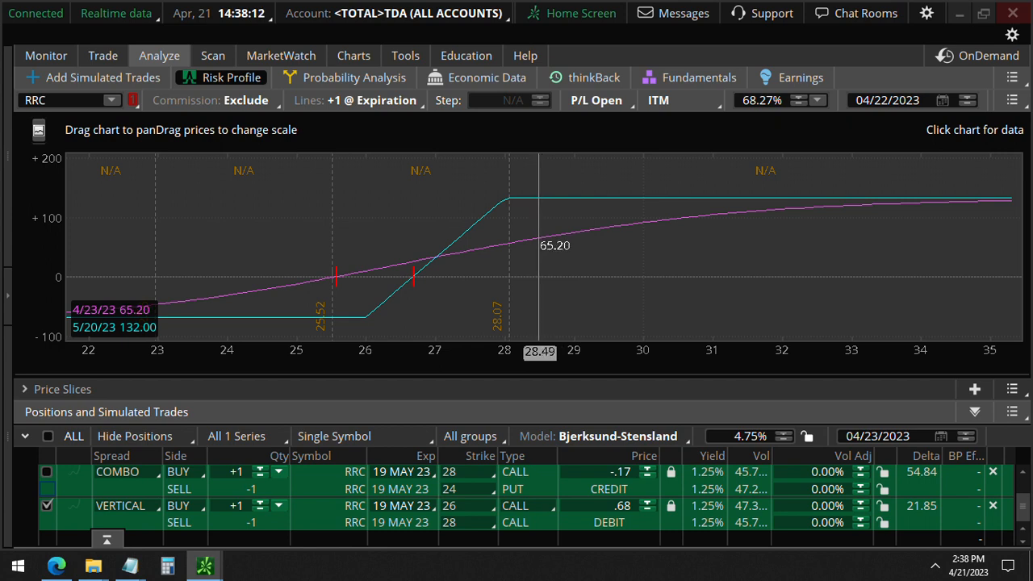
mouse_move(451, 258)
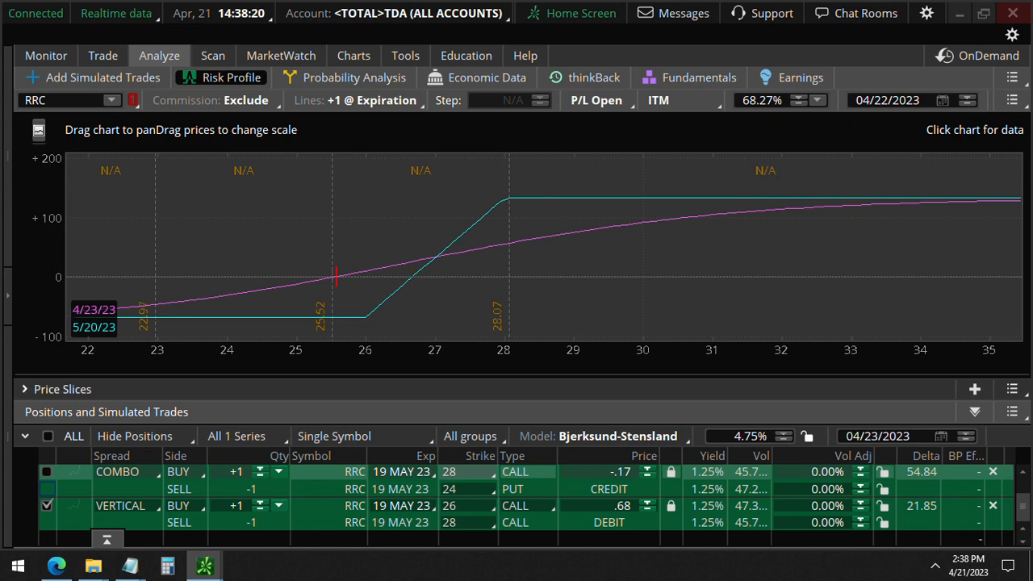
left_click(25, 389)
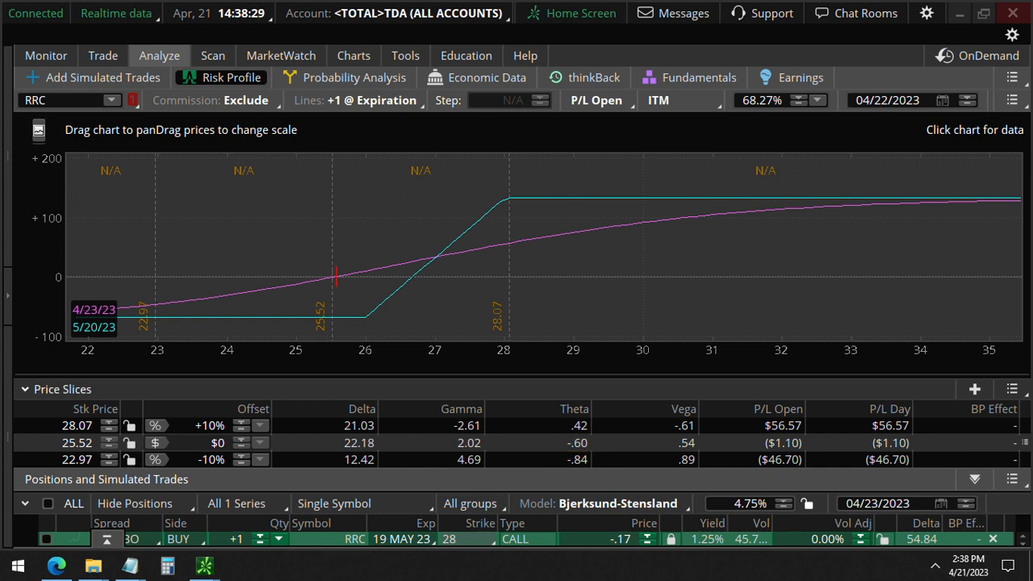
left_click(25, 389)
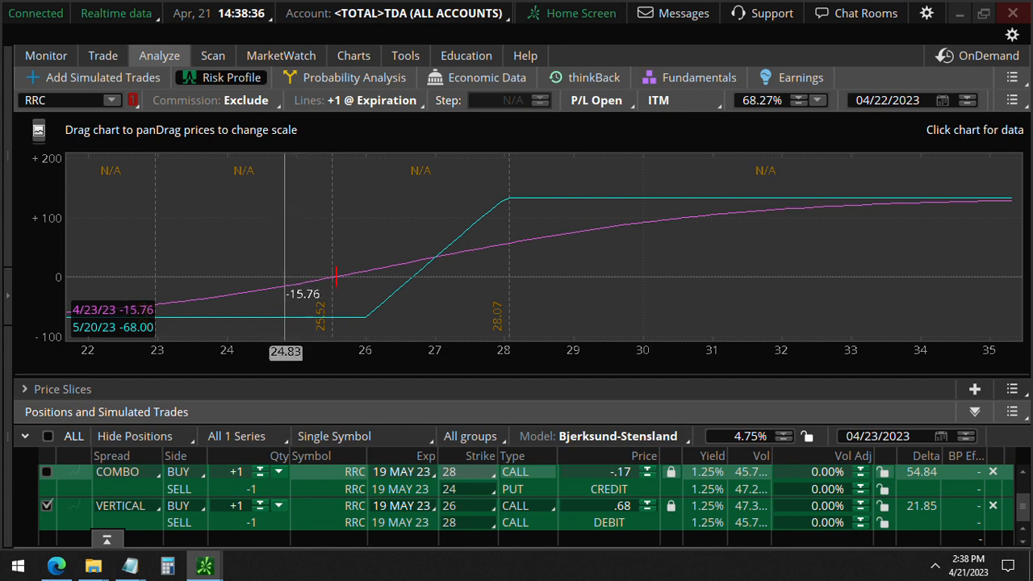
left_click(353, 55)
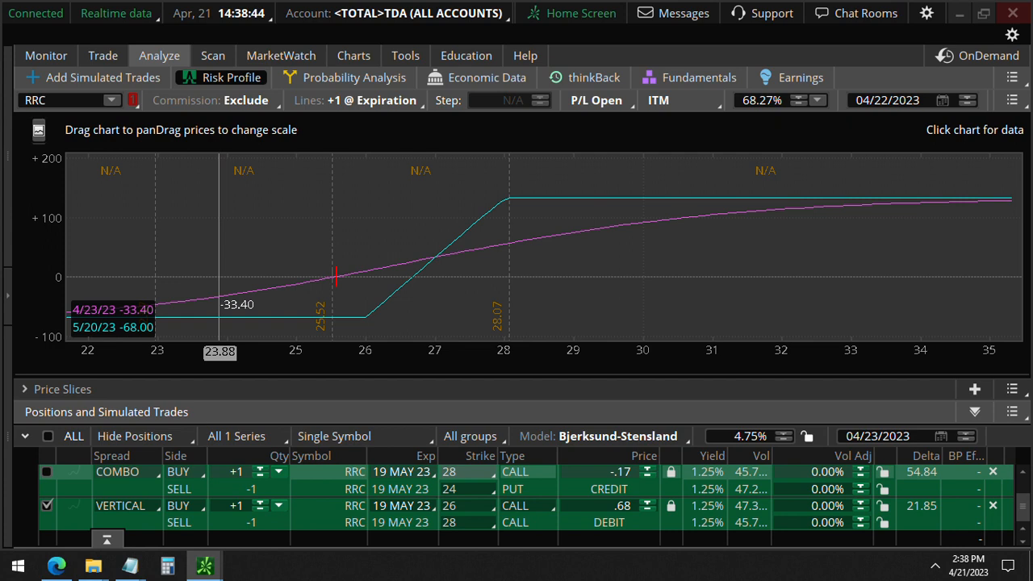
left_click(354, 55)
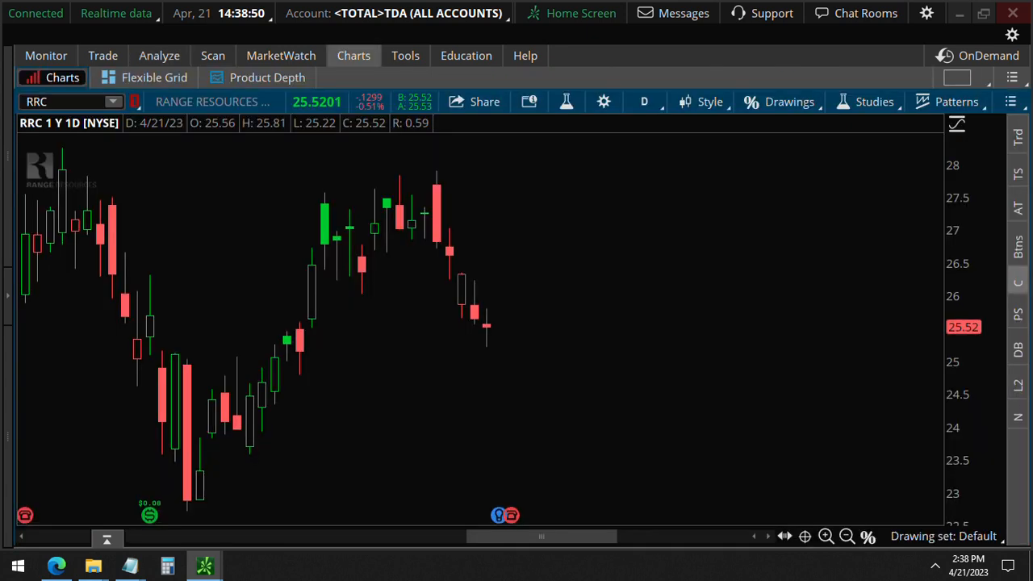
mouse_move(507, 347)
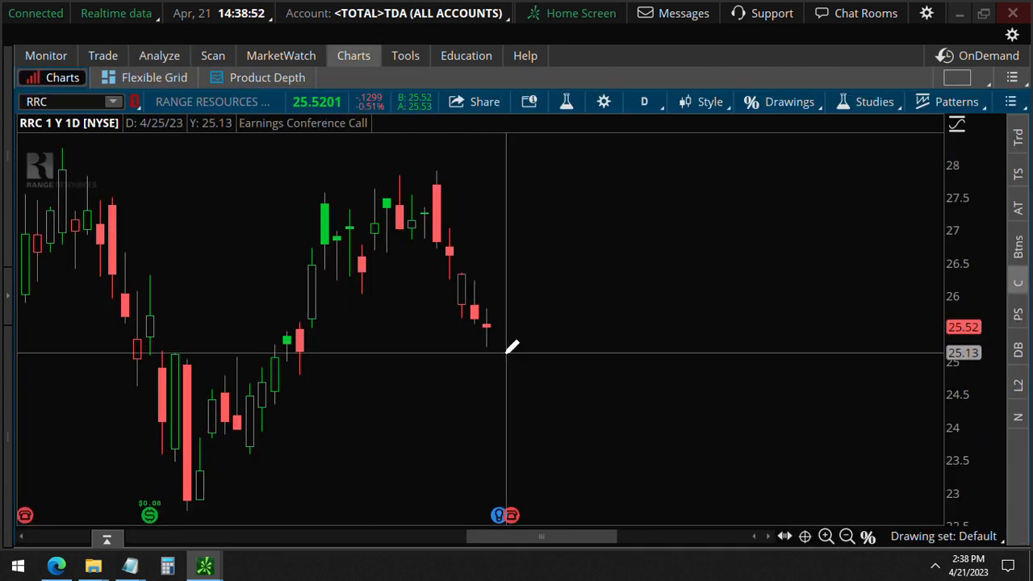
mouse_move(520, 403)
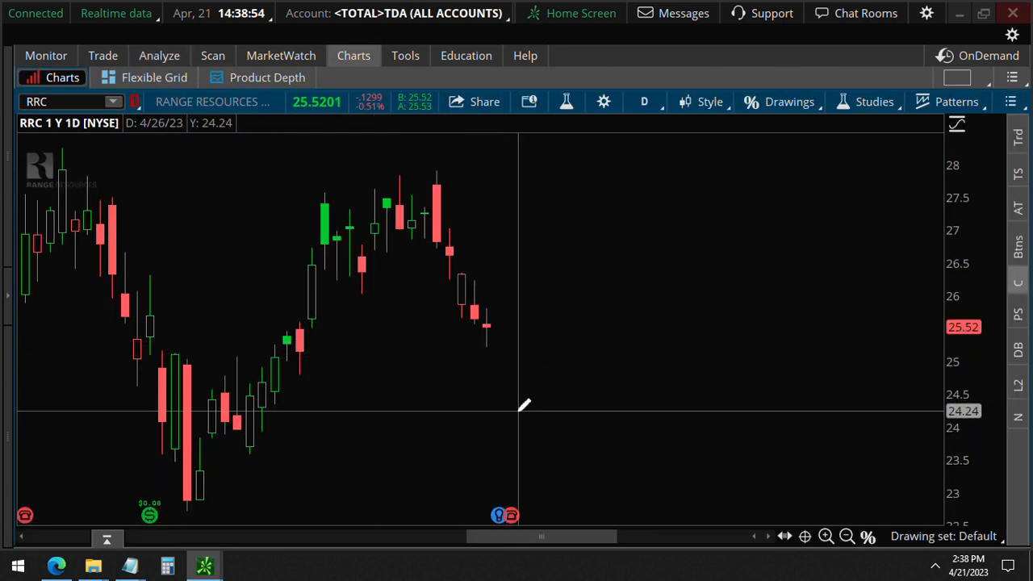
mouse_move(521, 435)
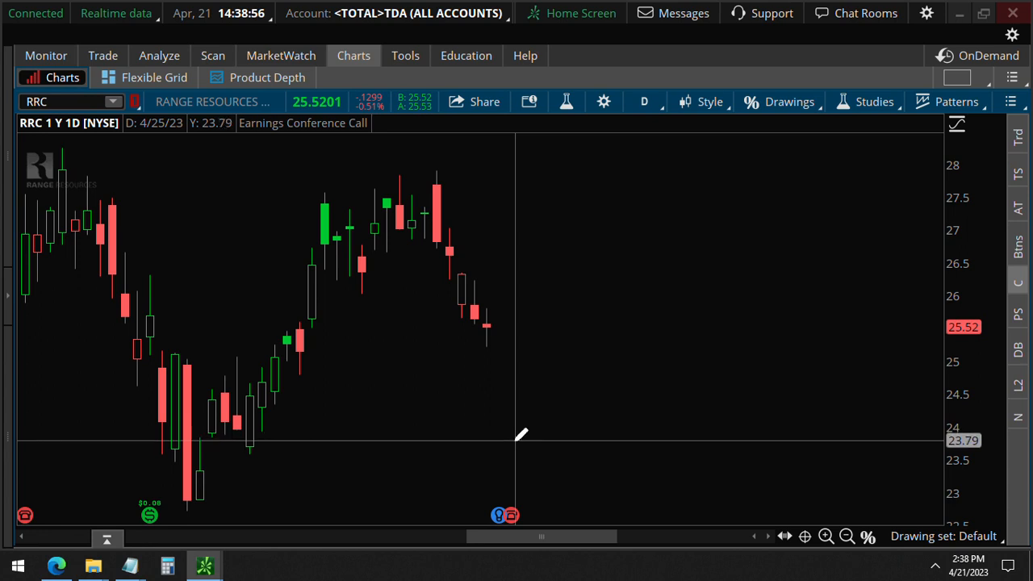
mouse_move(520, 436)
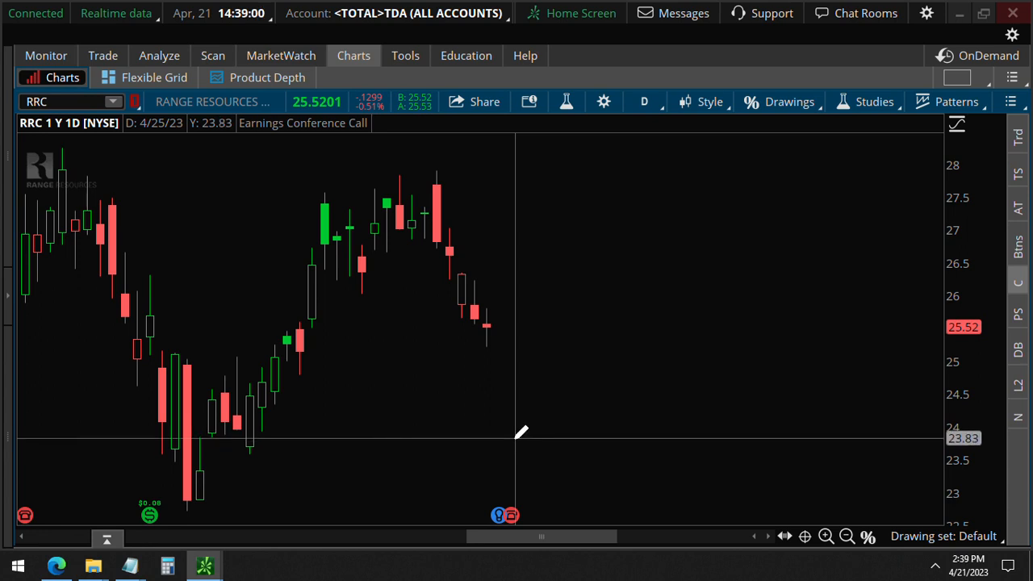
Step: From the chart's support level, create a mark at-or-below 23.81 alert noted 'close'
right_click(520, 432)
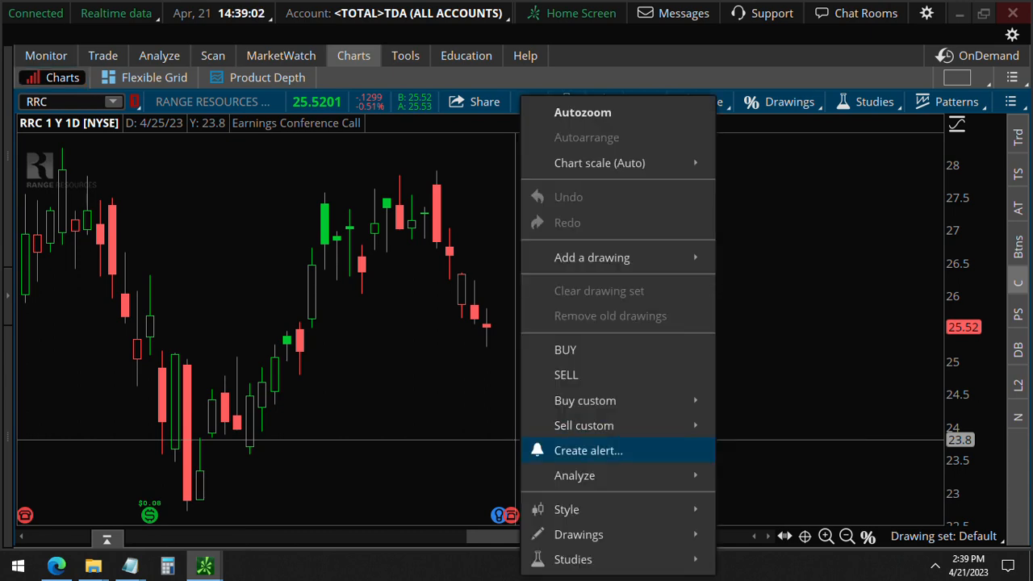
left_click(587, 450)
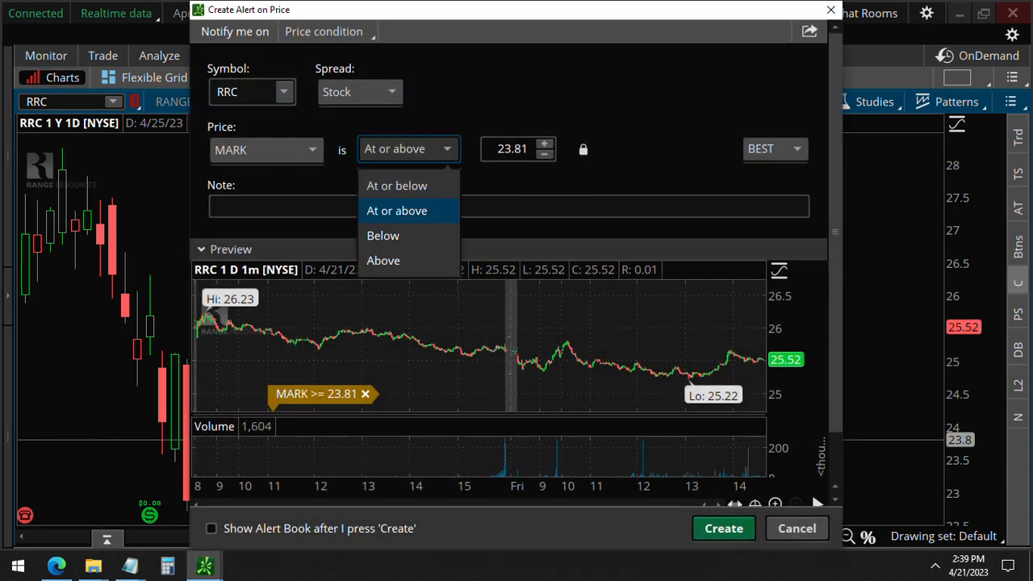
left_click(397, 186)
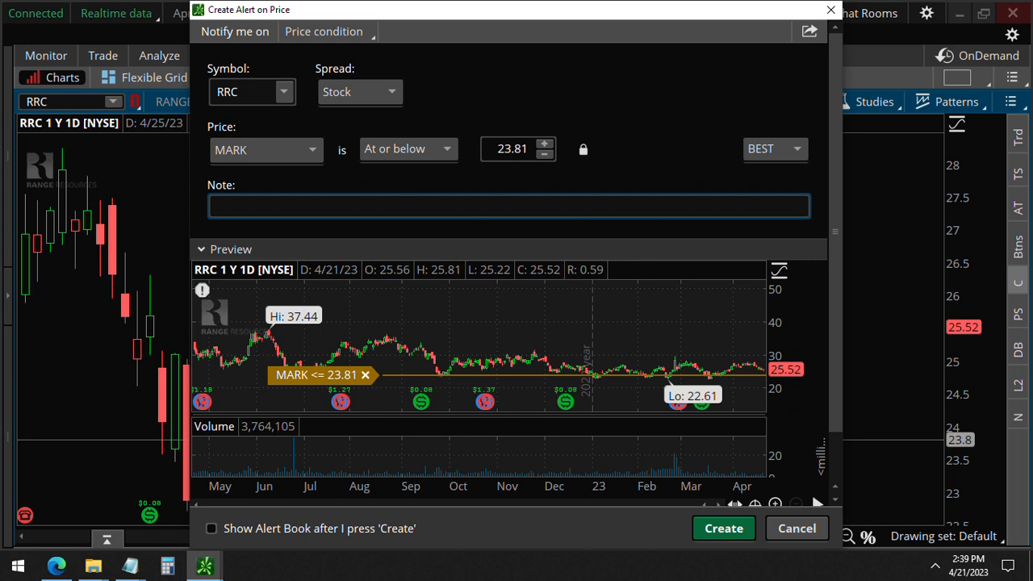
type("close")
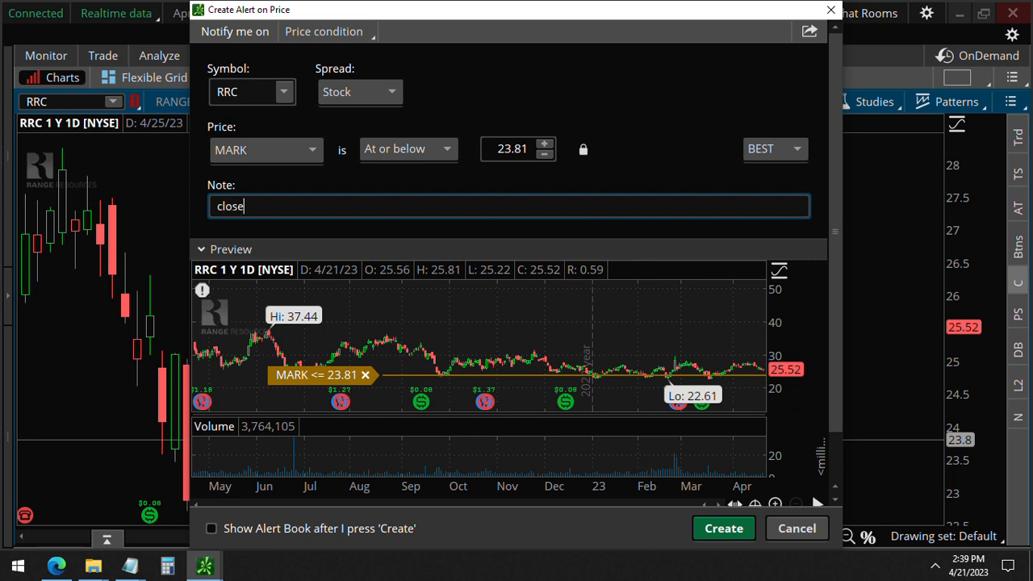
left_click(544, 154)
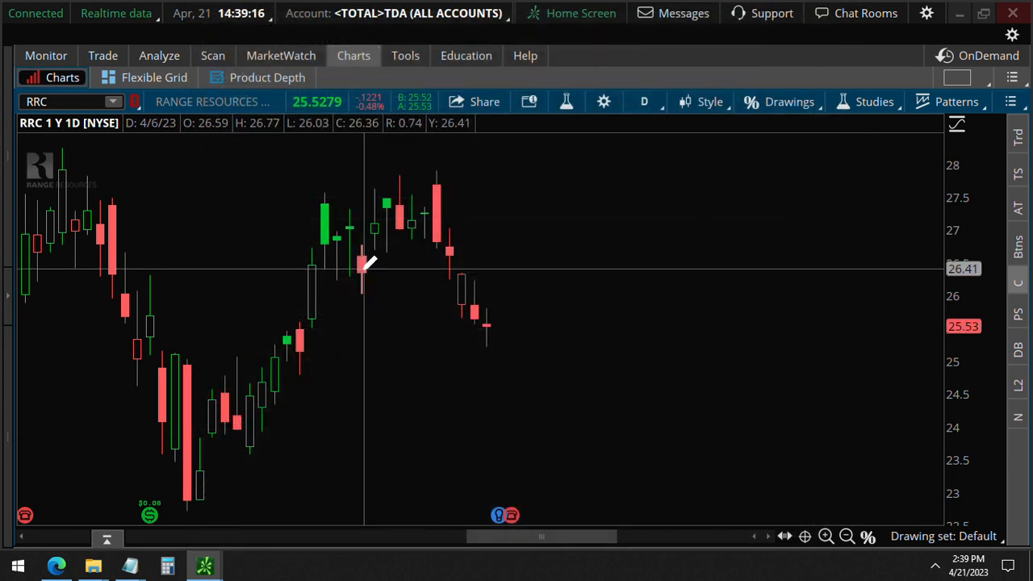
mouse_move(505, 359)
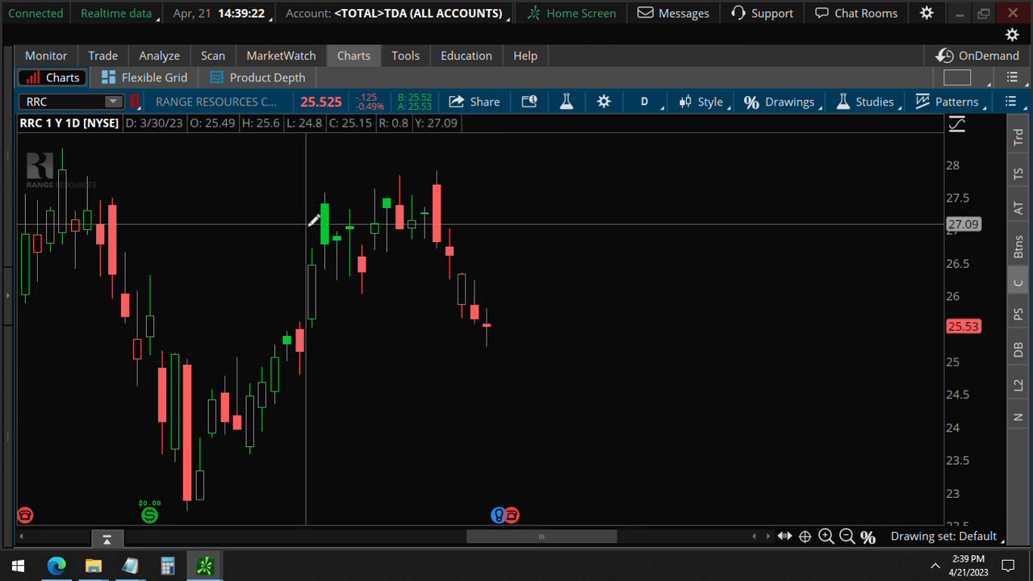
mouse_move(394, 289)
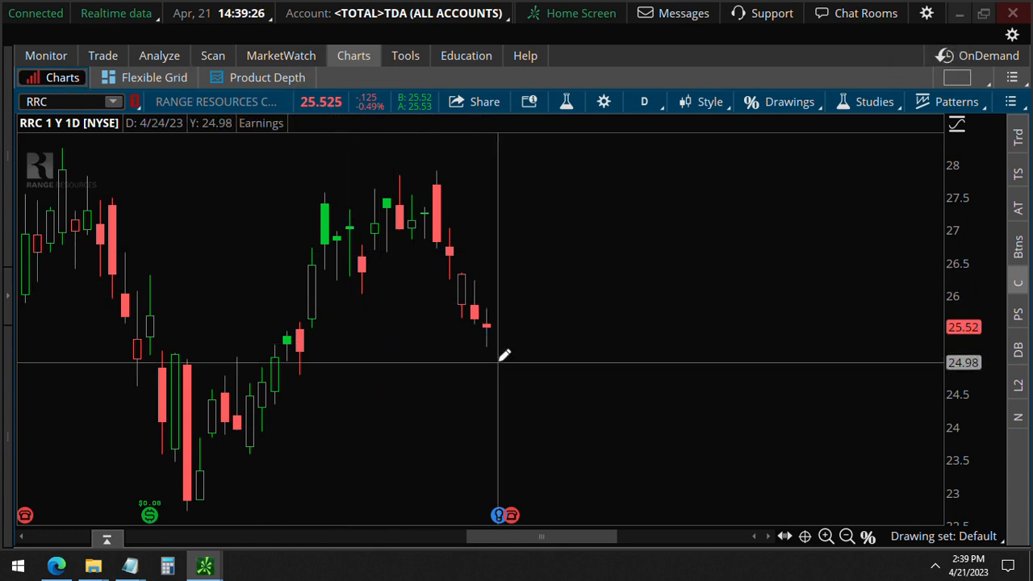
mouse_move(505, 375)
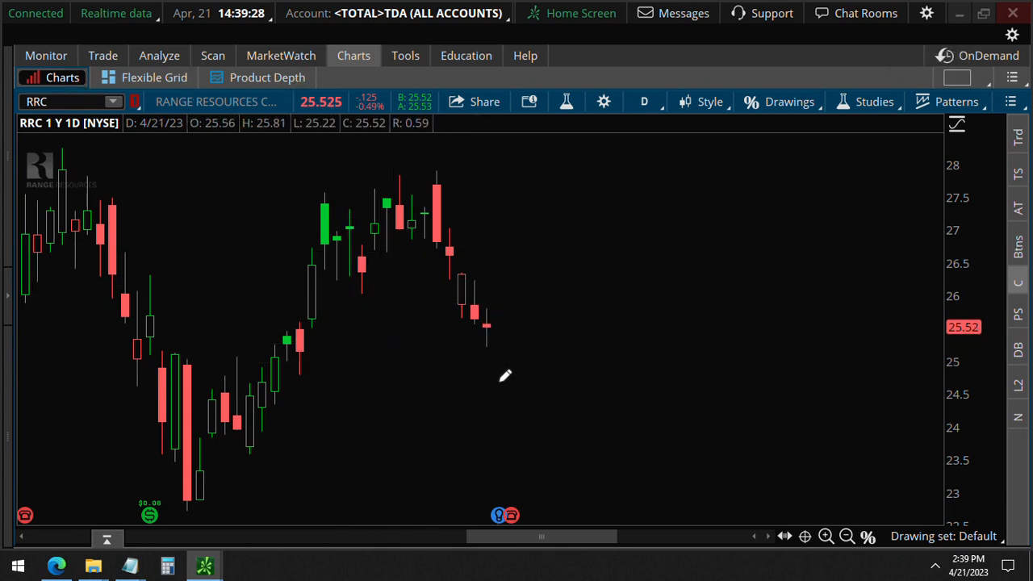
mouse_move(497, 343)
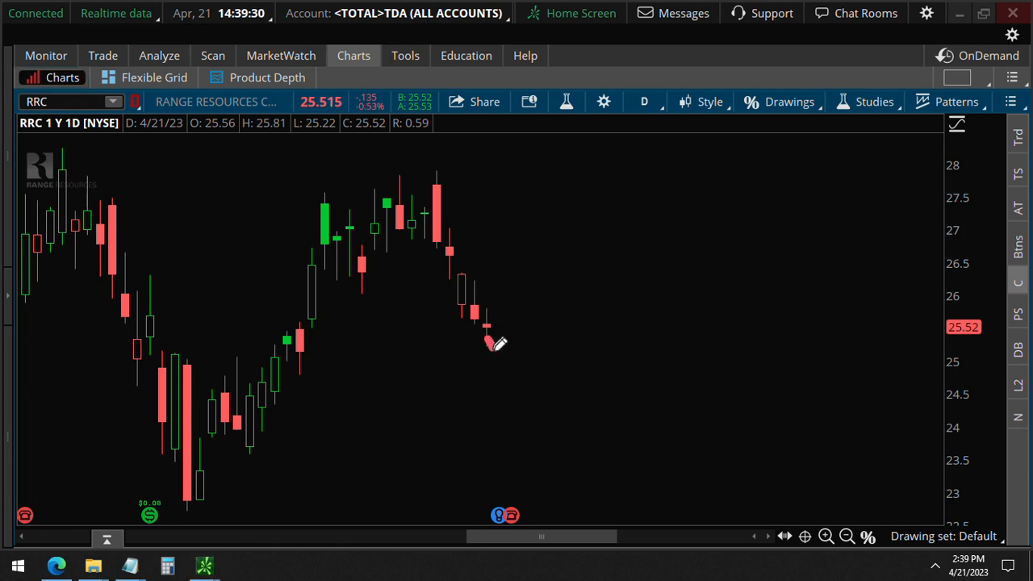
Step: Sketch a freehand curve from the last candle sweeping up into an arrow tip near 28
left_click_drag(489, 346, 787, 186)
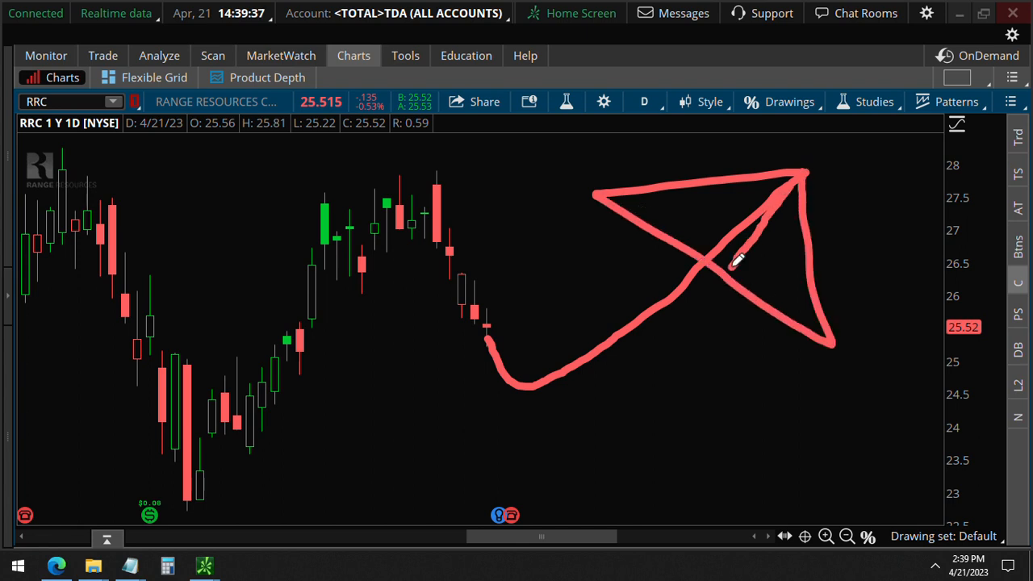
left_click_drag(726, 266, 782, 197)
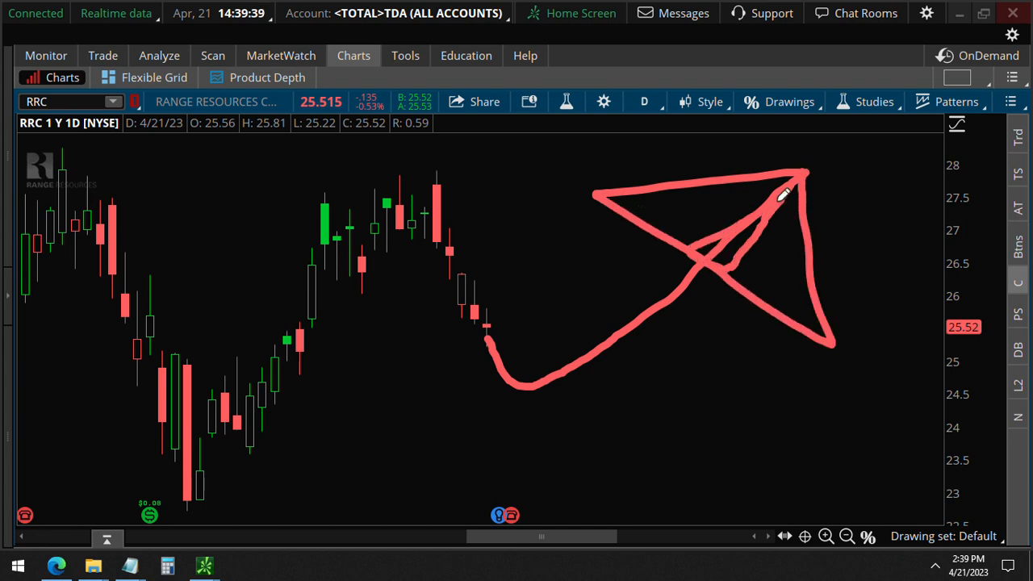